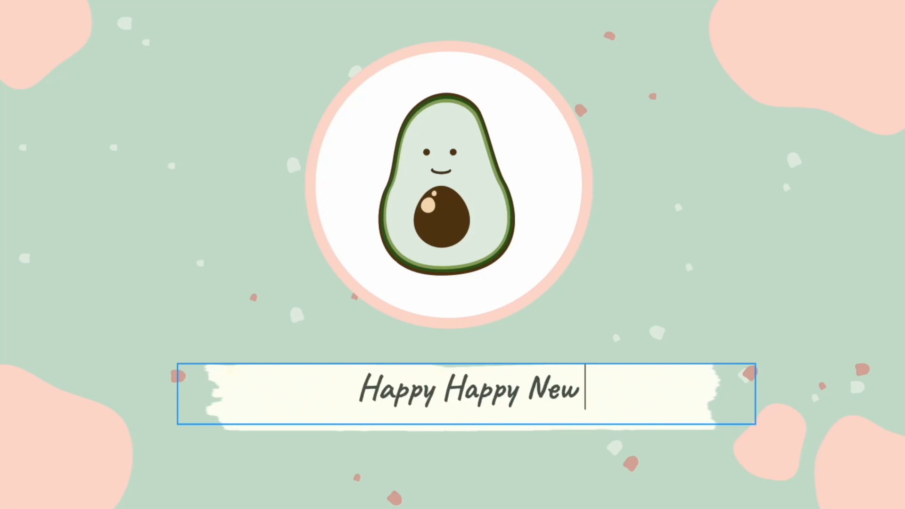
Type the caption 'Happy Happy New Year!!!!!!!!!' under the avocado on the title card.
type("Year")
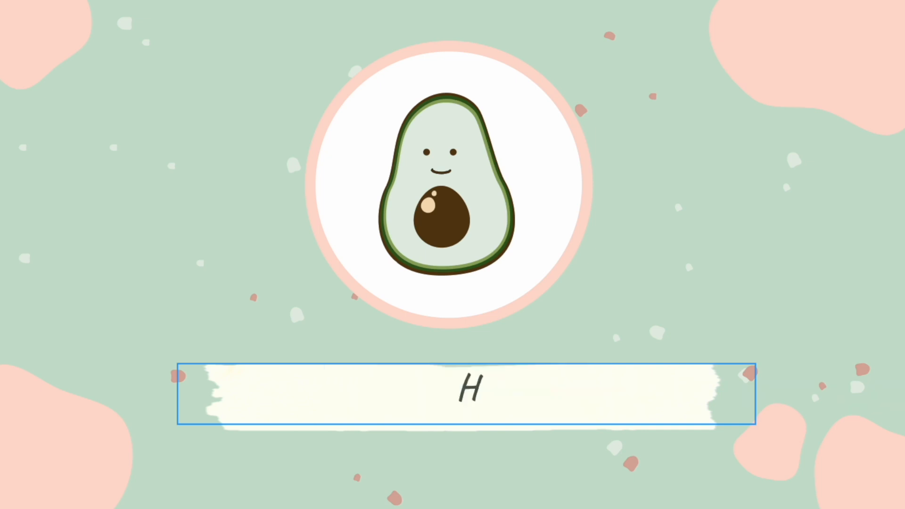
type("appy")
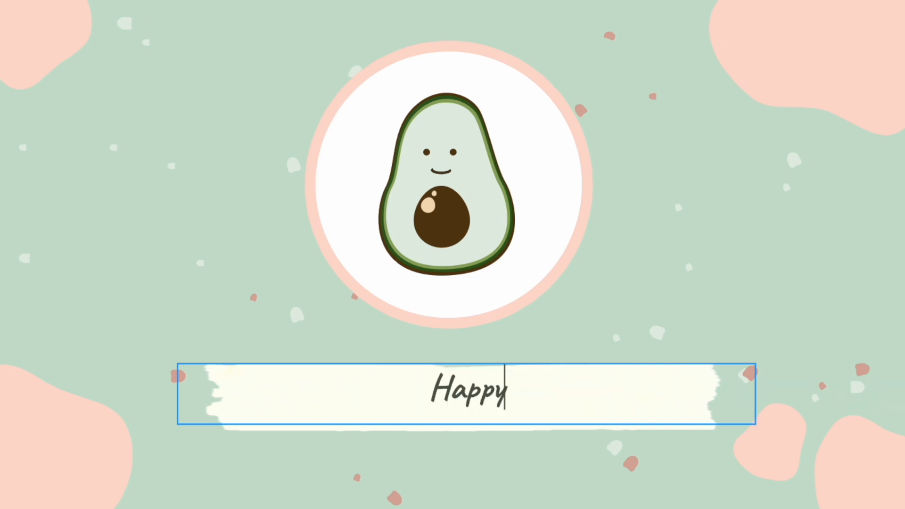
type("Happy N")
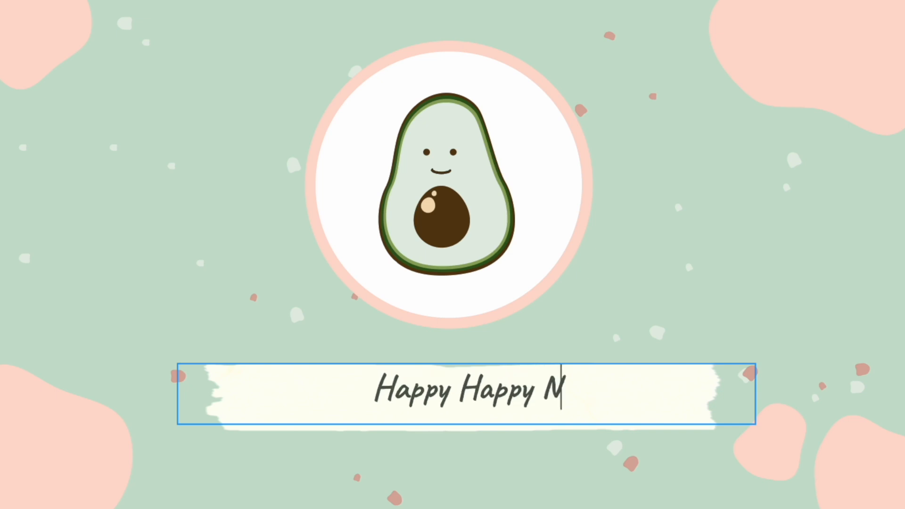
type("ew Year")
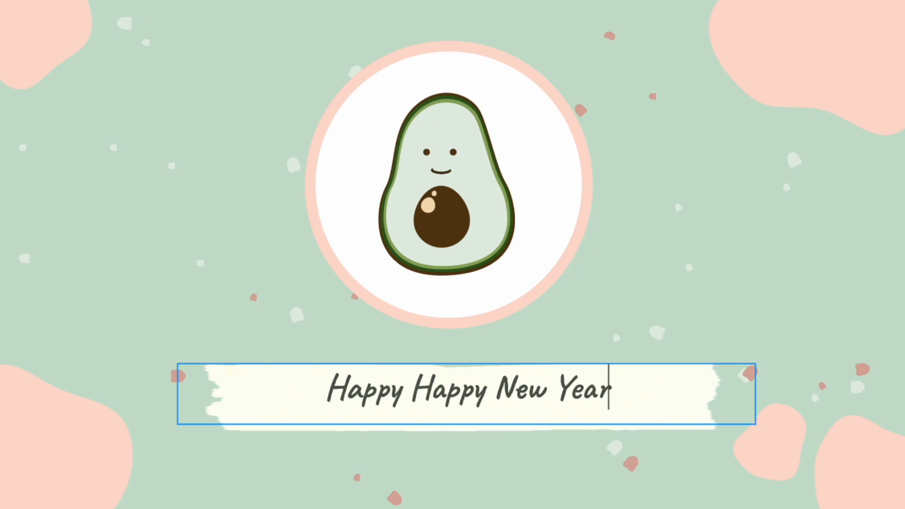
type("!!!!!!!!!")
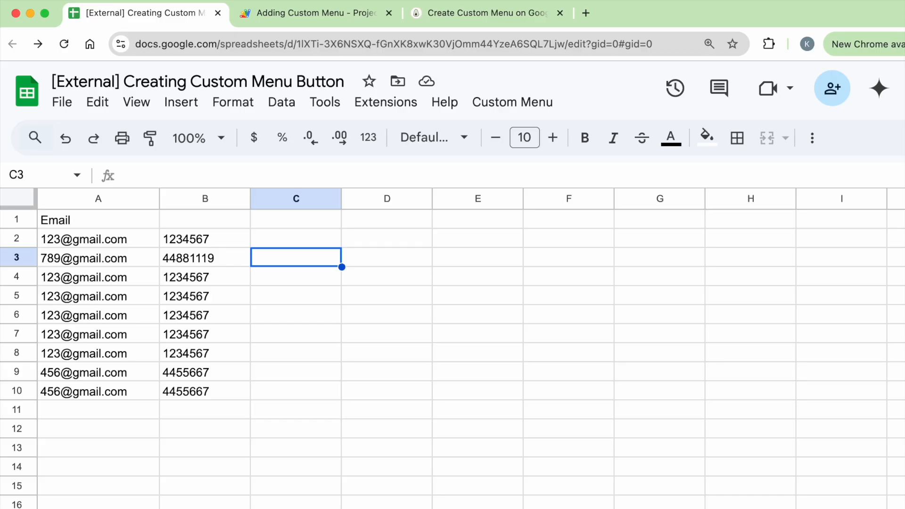
mouse_move(506, 277)
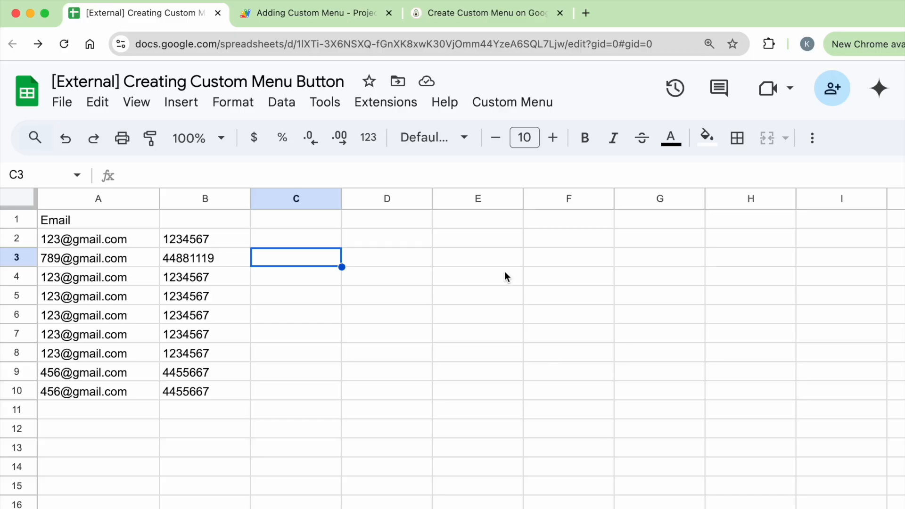
Run Custom Menu > Remove Duplicates and confirm the 'Duplicates Removed!' alert.
left_click(511, 102)
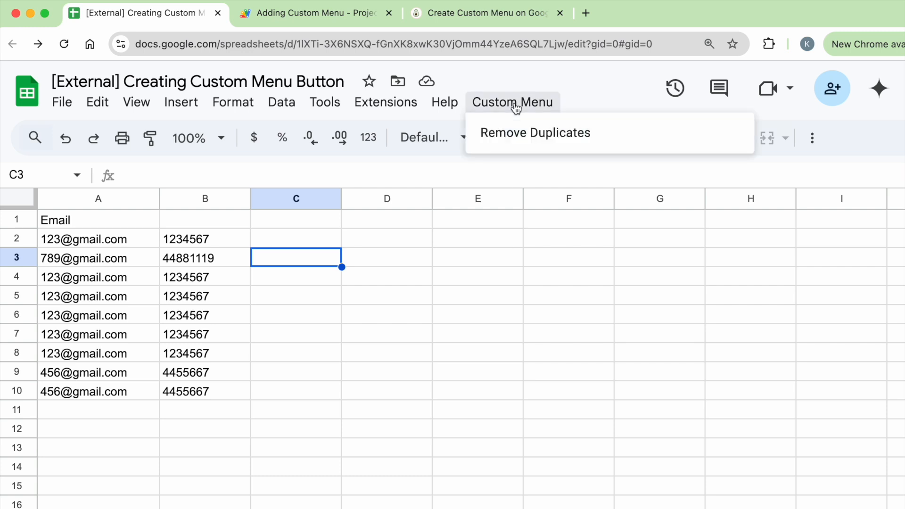
mouse_move(537, 109)
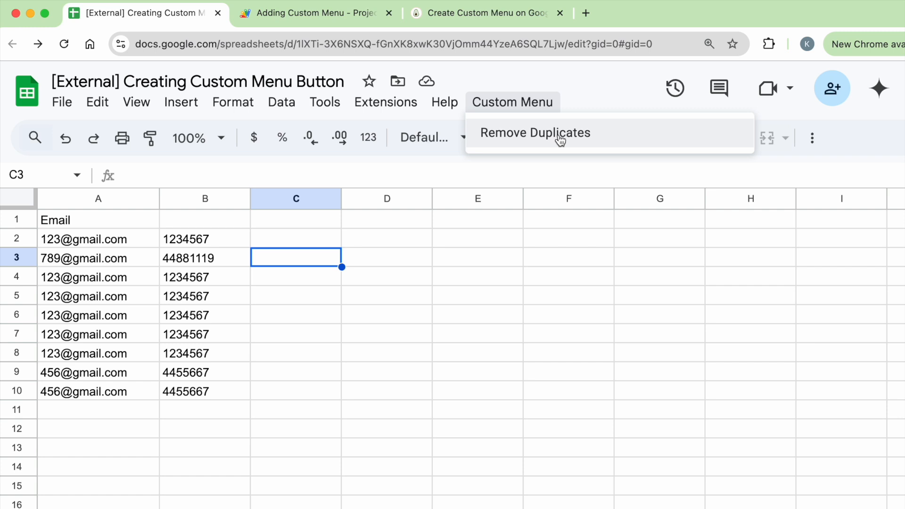
mouse_move(103, 221)
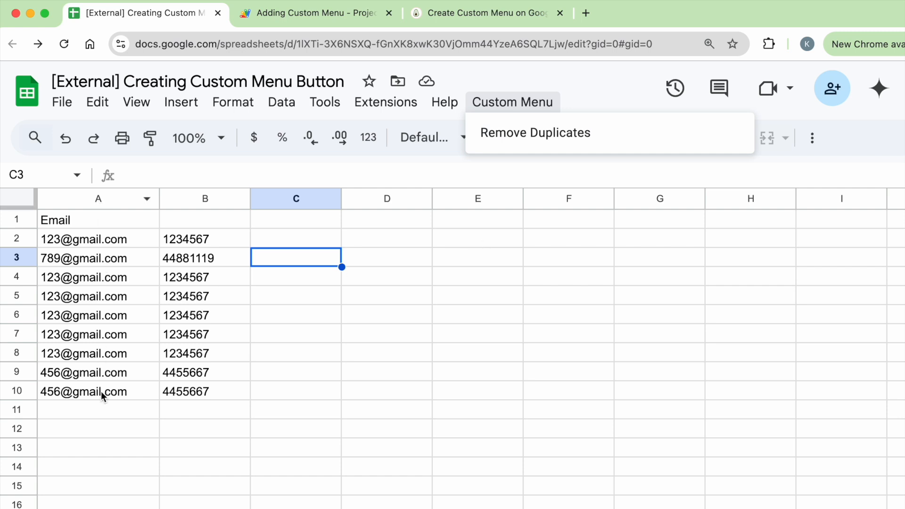
mouse_move(65, 257)
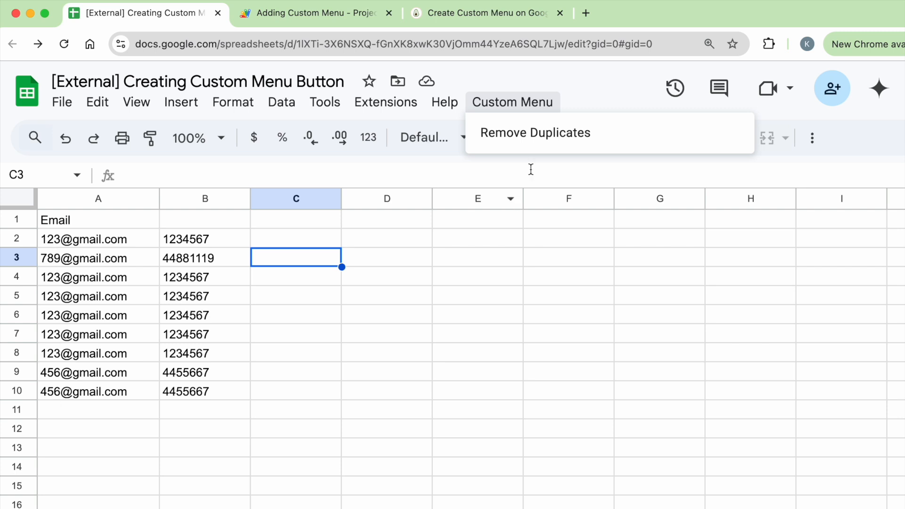
left_click(534, 132)
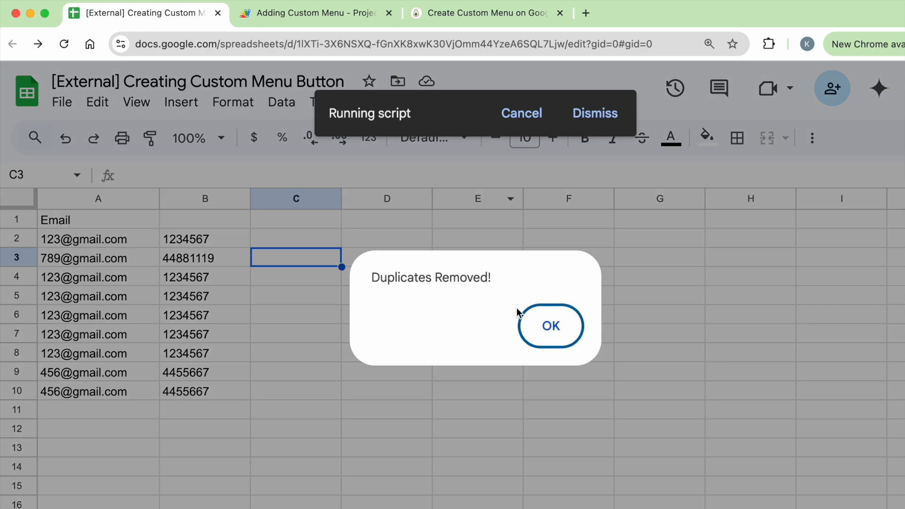
left_click(548, 325)
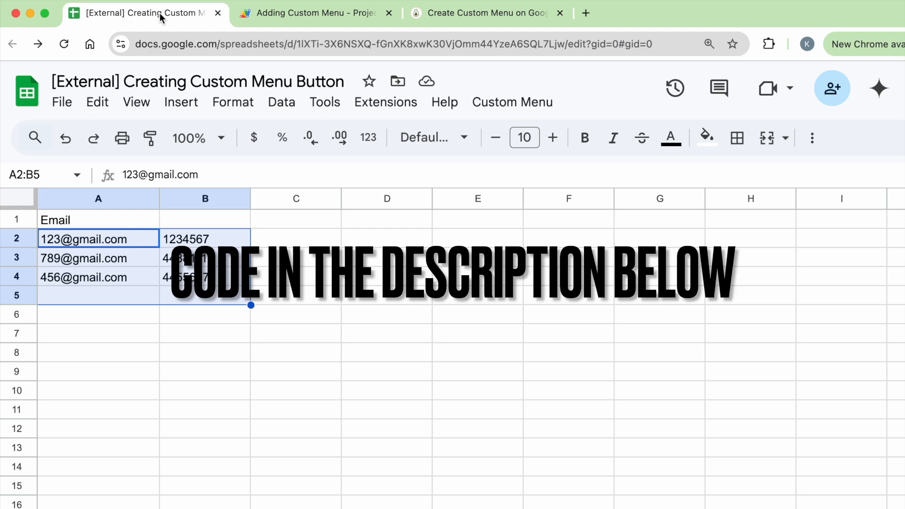
Switch to the Gumroad tab and scroll through the Create Custom Menu product page.
left_click(487, 12)
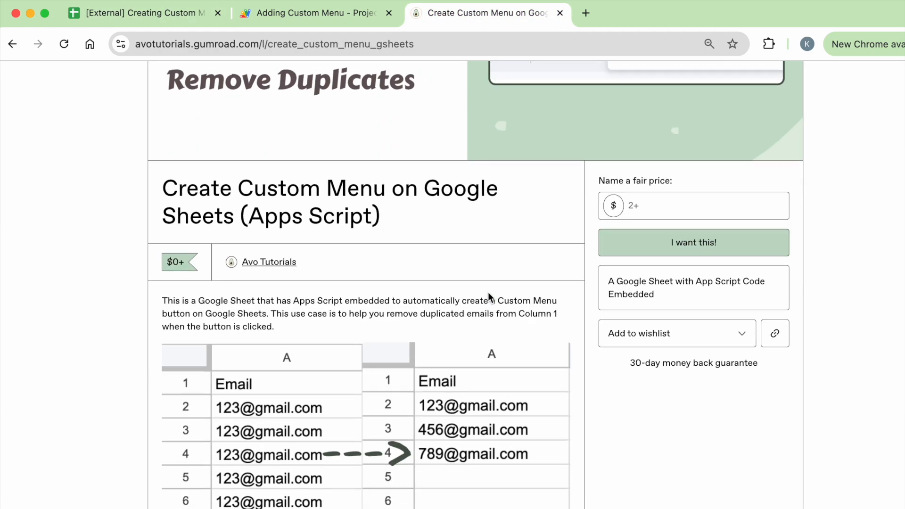
scroll("down", 3)
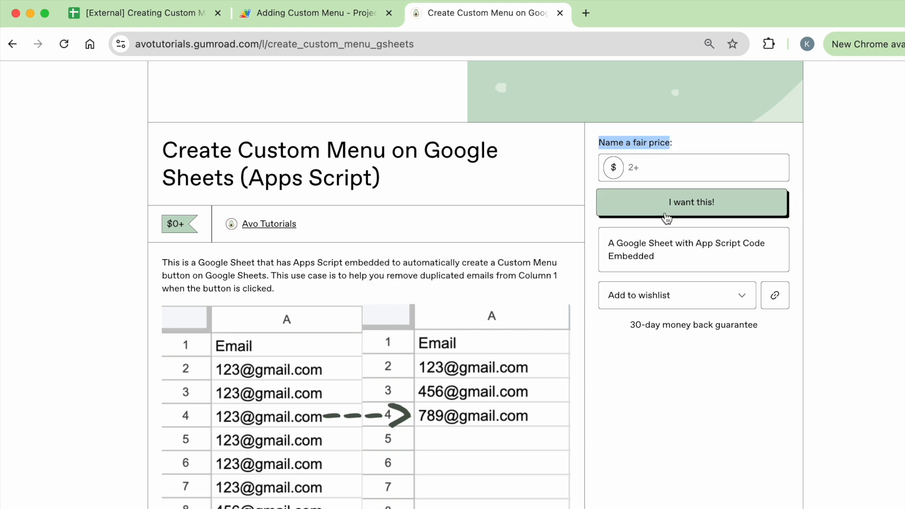
mouse_move(245, 114)
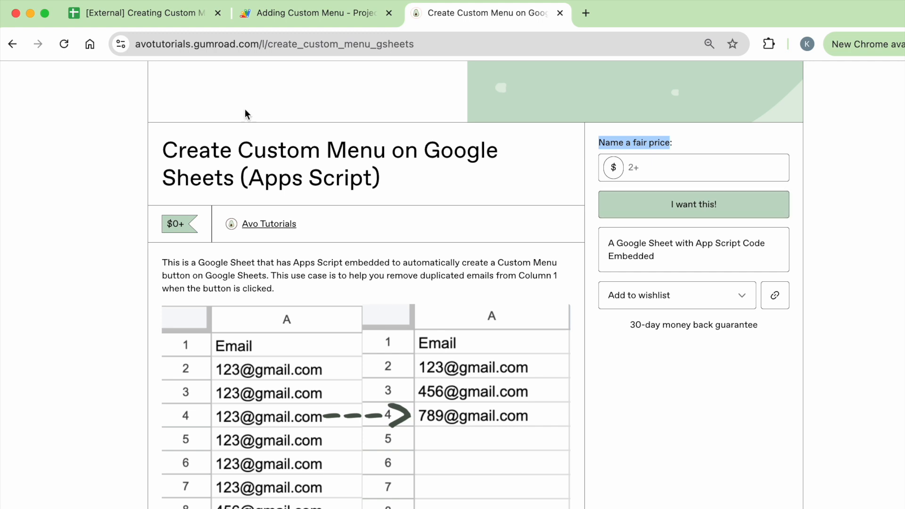
Show File > Make a copy on the sheet, then open the 'Adding Custom Menu' script project.
left_click(144, 13)
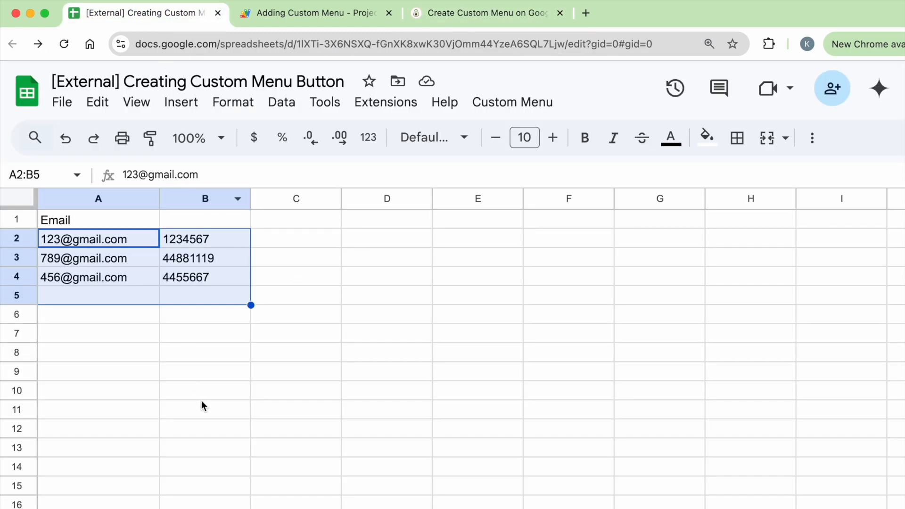
left_click(61, 102)
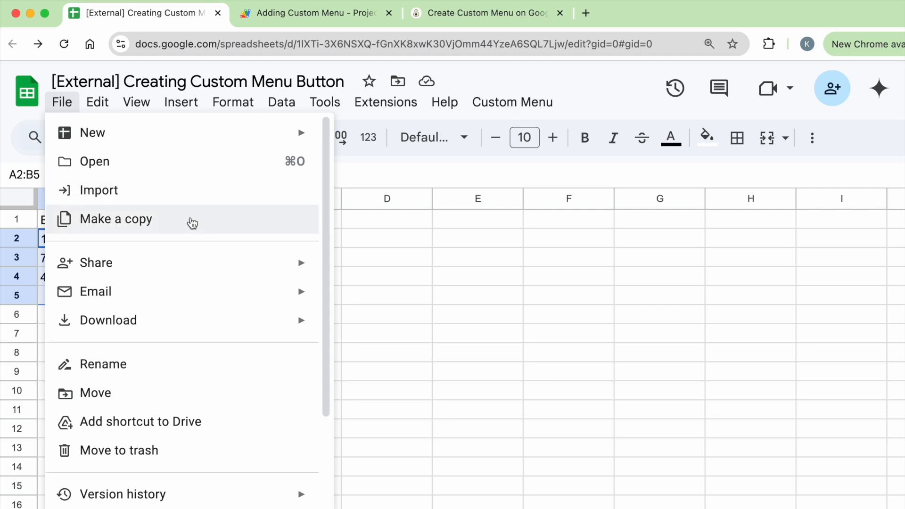
left_click(386, 258)
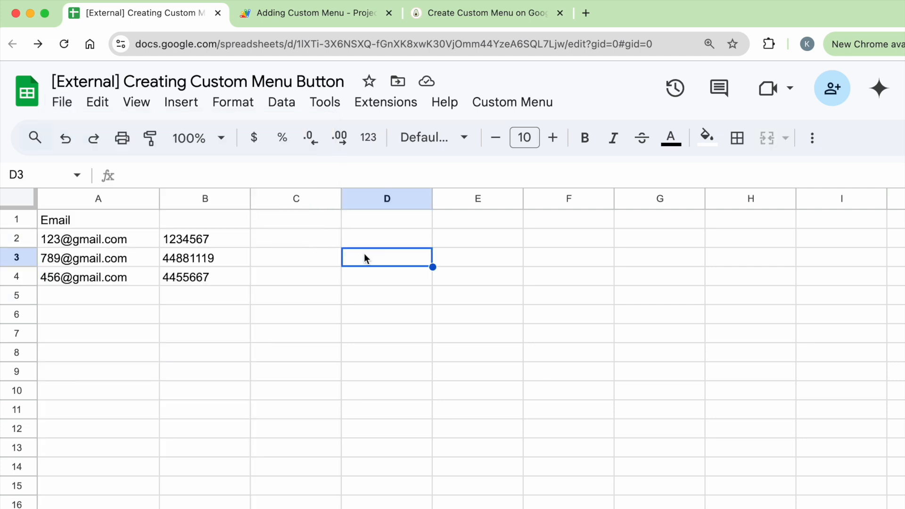
left_click(385, 102)
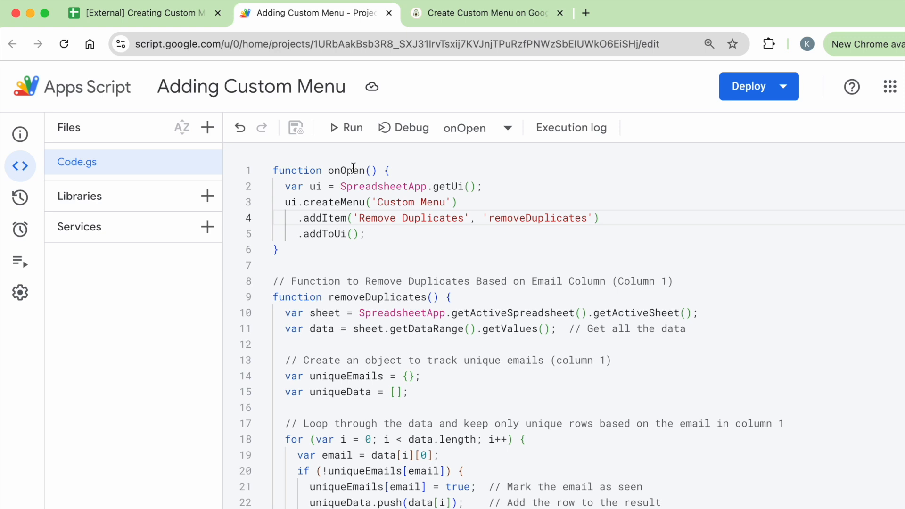
Delete all code in Code.gs and run onOpen to get the 'function deleted' error.
left_click(139, 12)
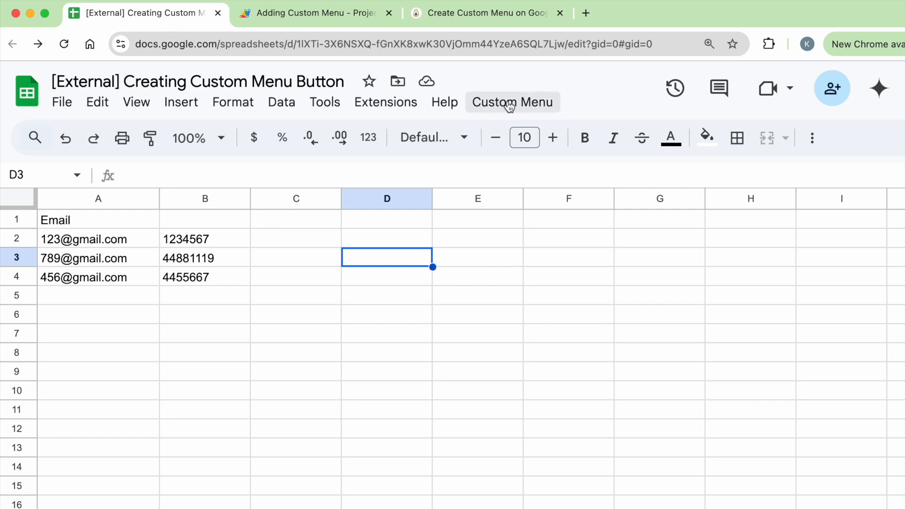
left_click(312, 12)
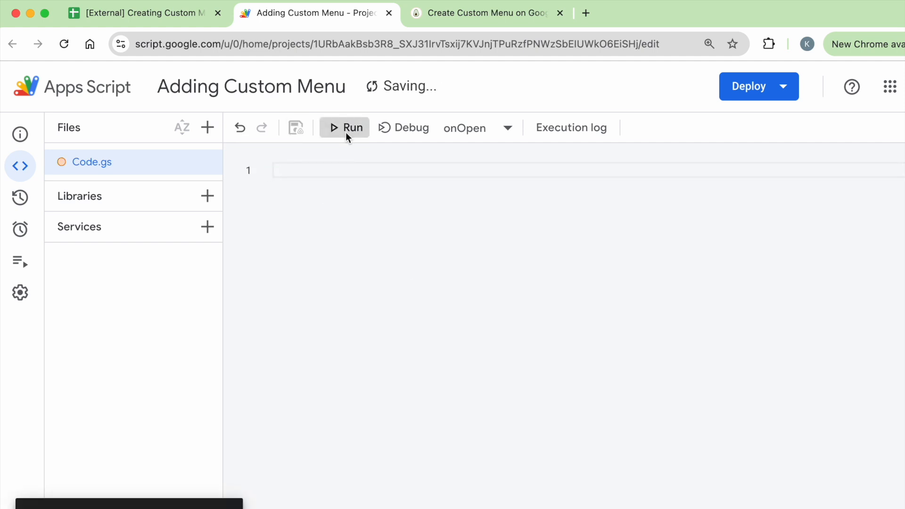
left_click(344, 128)
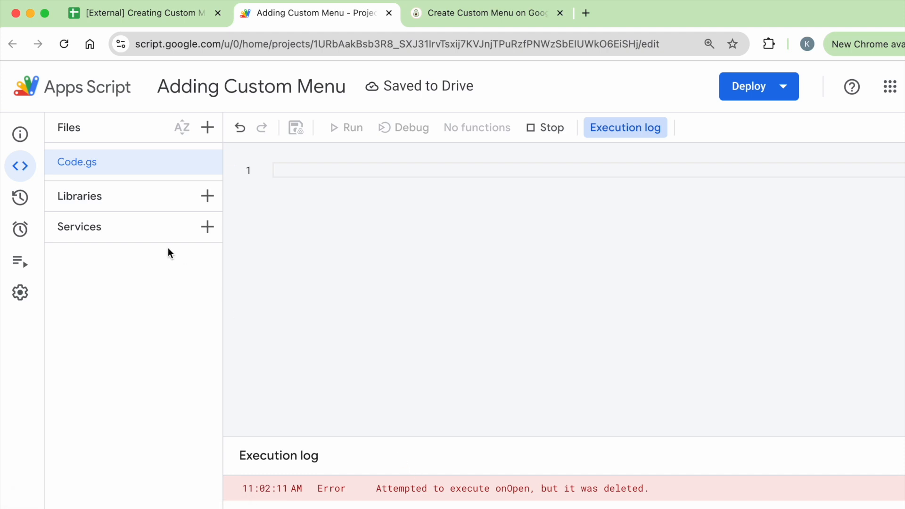
Close the Apps Script tab and reload the sheet, which no longer has the Custom Menu.
left_click(139, 13)
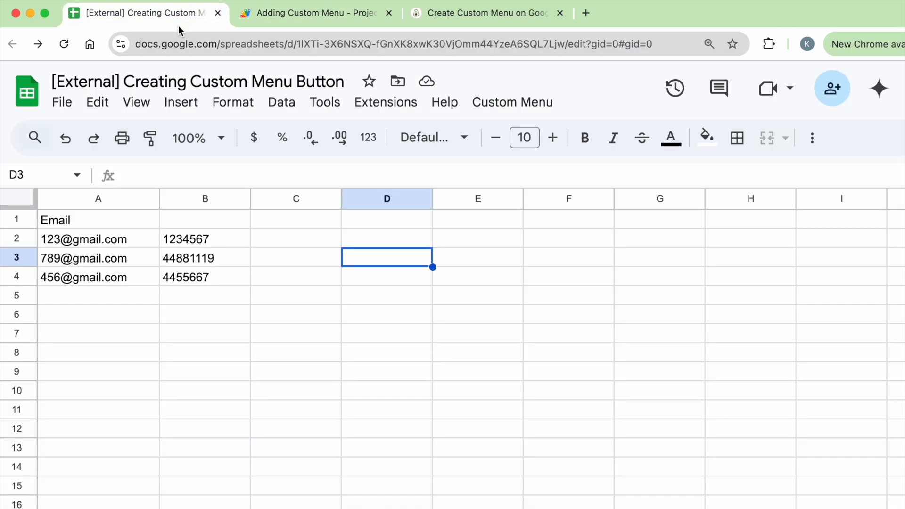
left_click(388, 12)
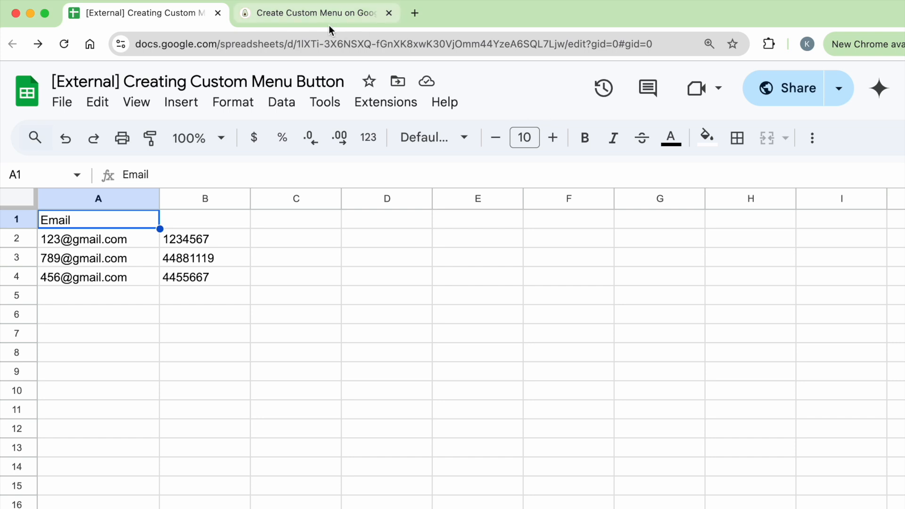
left_click(144, 13)
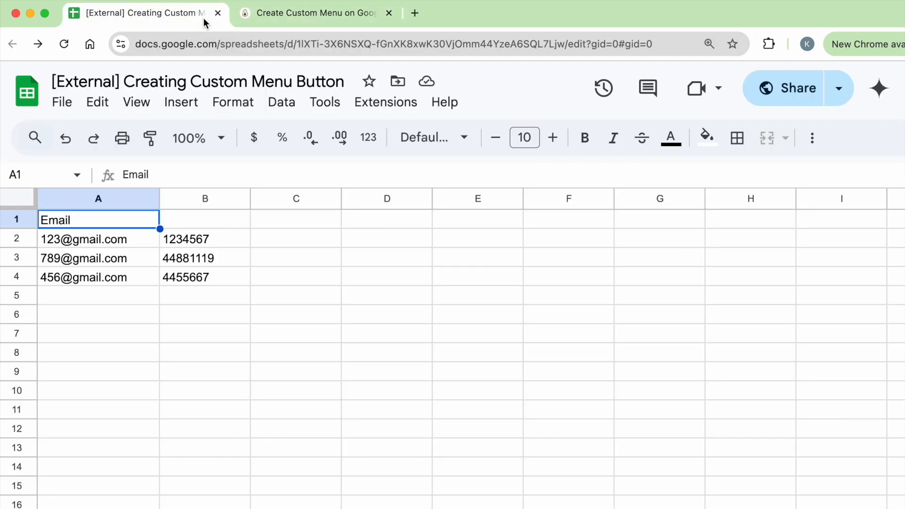
left_click(414, 13)
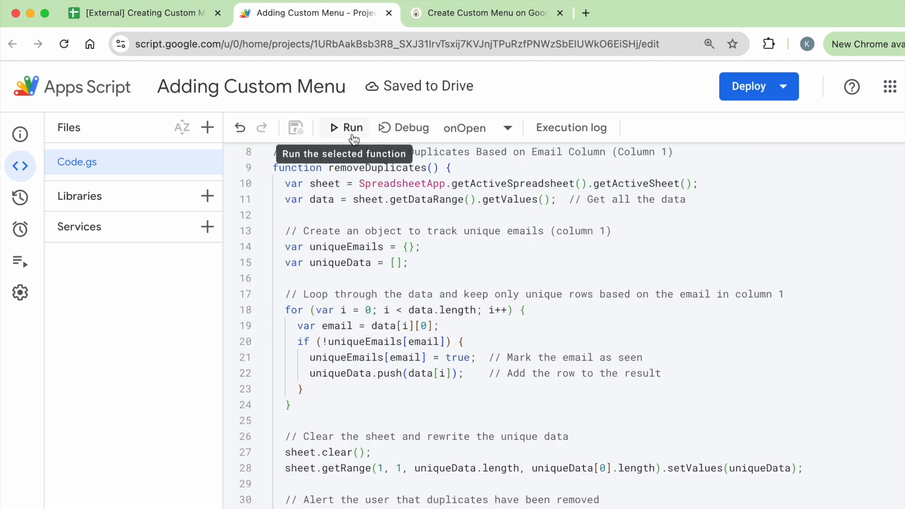
Run onOpen from the restored code and check the sheet's menu bar for Custom Menu.
left_click(346, 127)
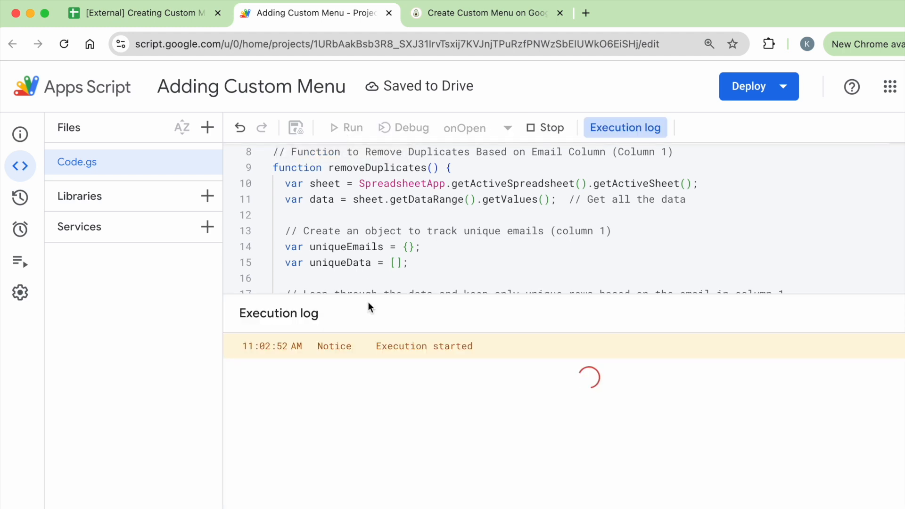
left_click(138, 12)
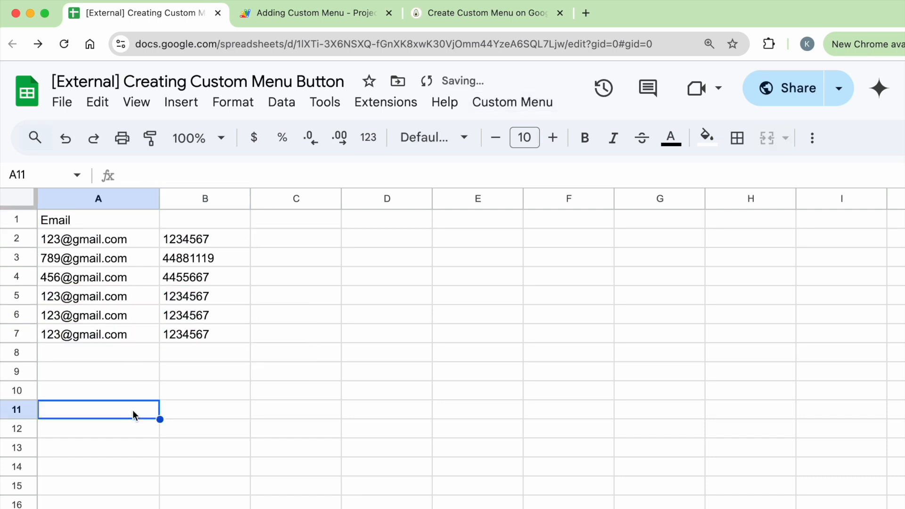
left_click(311, 13)
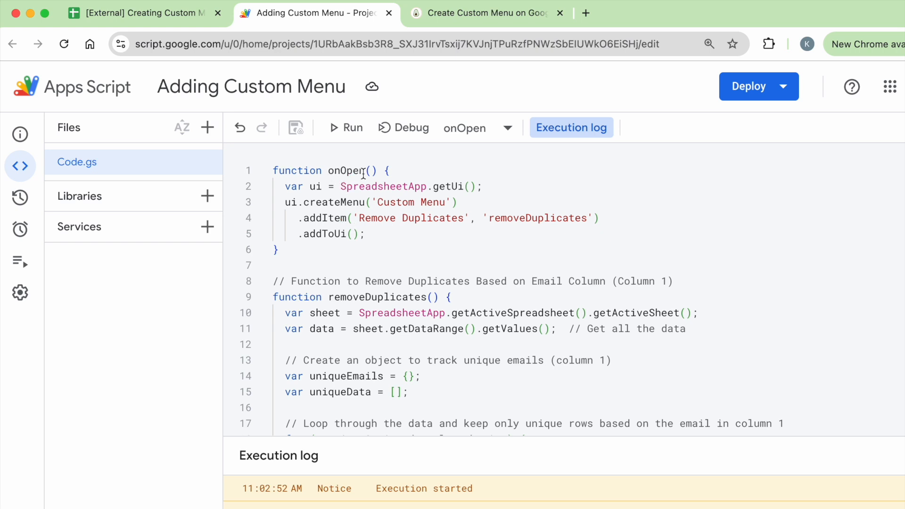
mouse_move(335, 186)
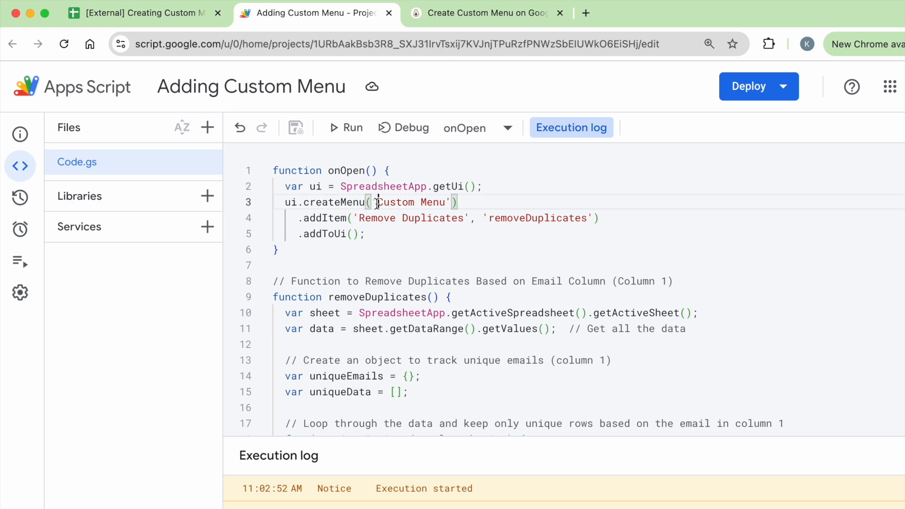
double_click(411, 202)
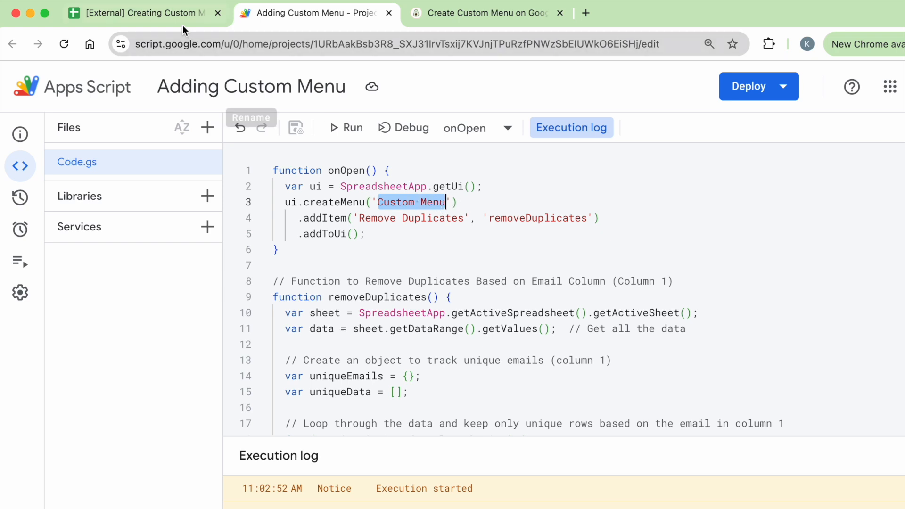
left_click(144, 13)
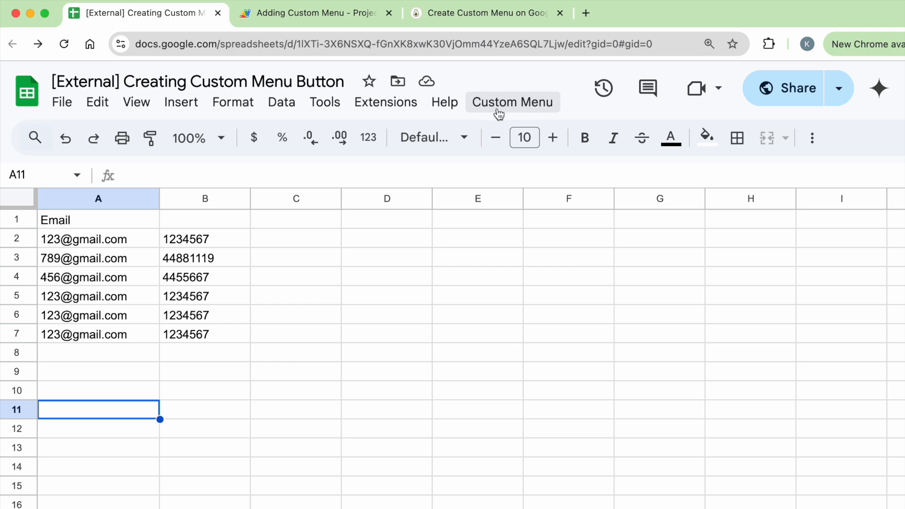
mouse_move(523, 113)
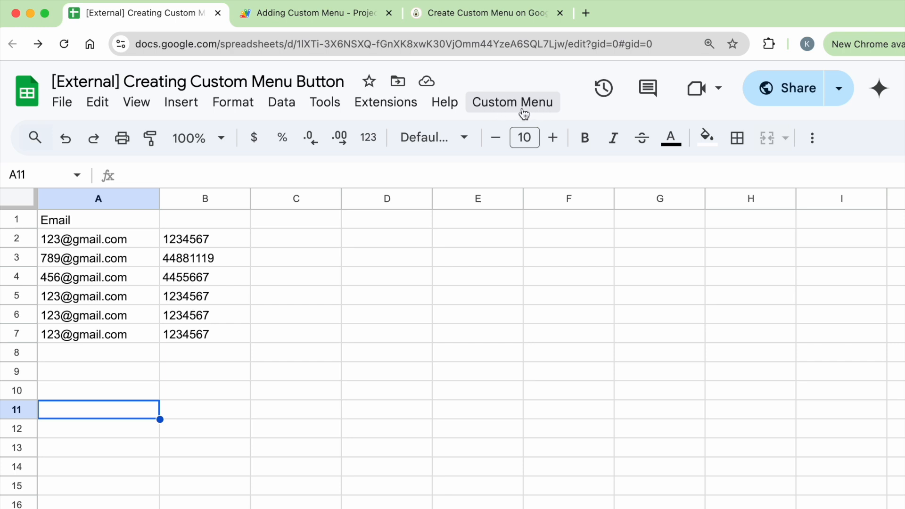
mouse_move(378, 31)
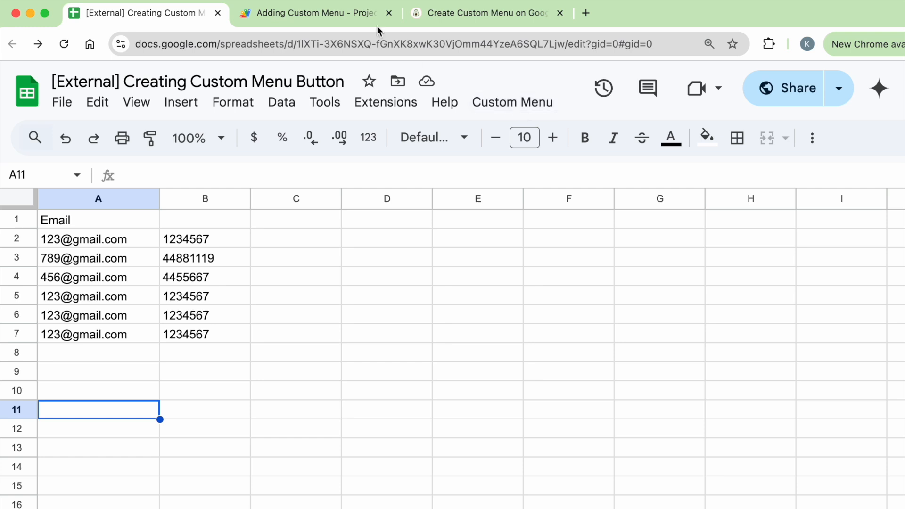
left_click(312, 13)
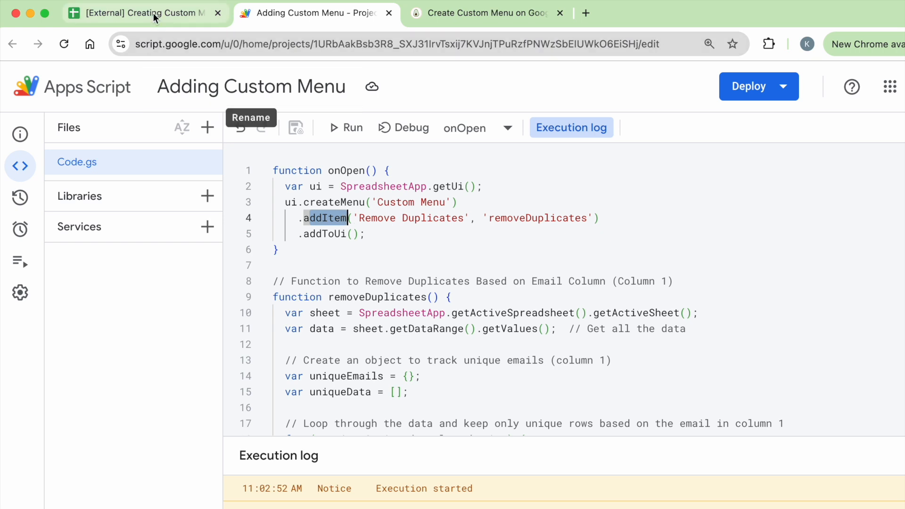
left_click(144, 13)
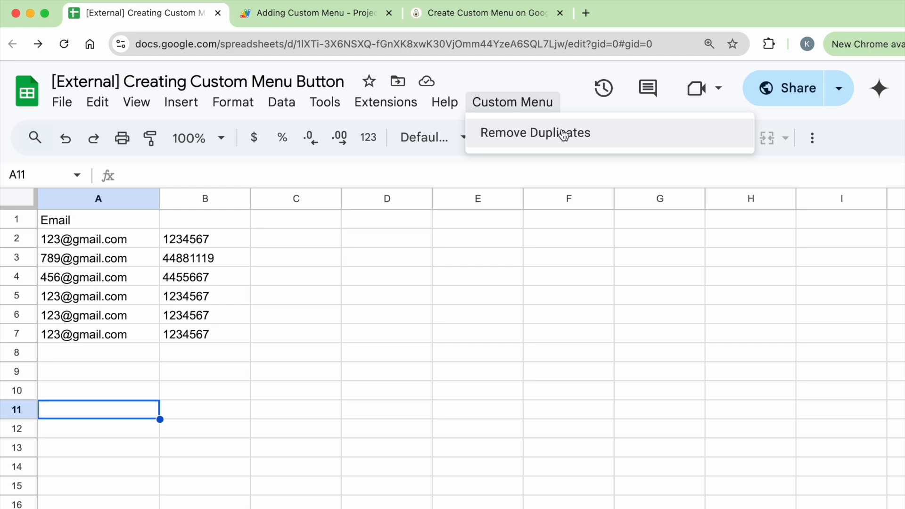
left_click(314, 13)
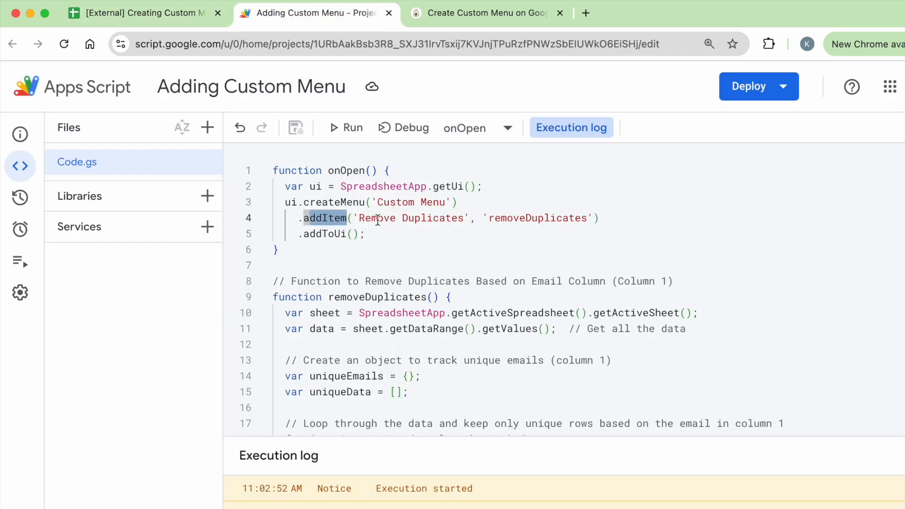
double_click(409, 218)
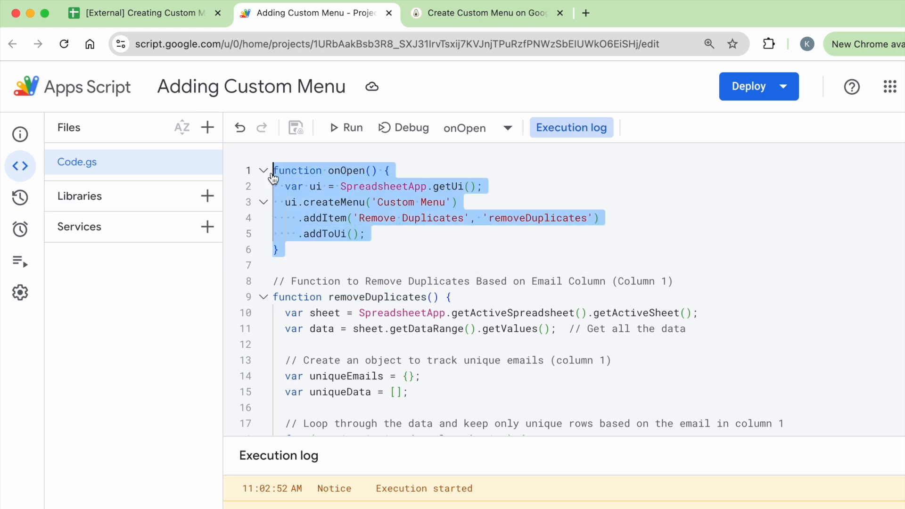
scroll("down", 3)
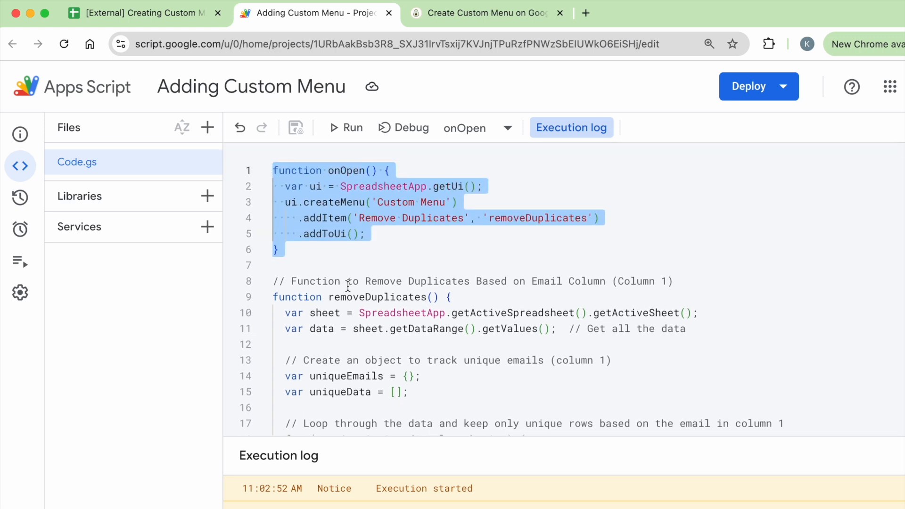
scroll("down", 3)
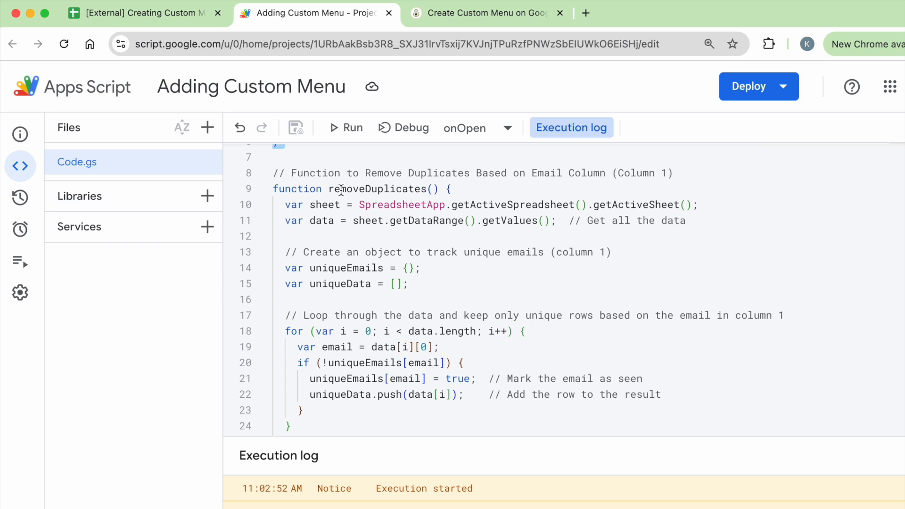
double_click(375, 189)
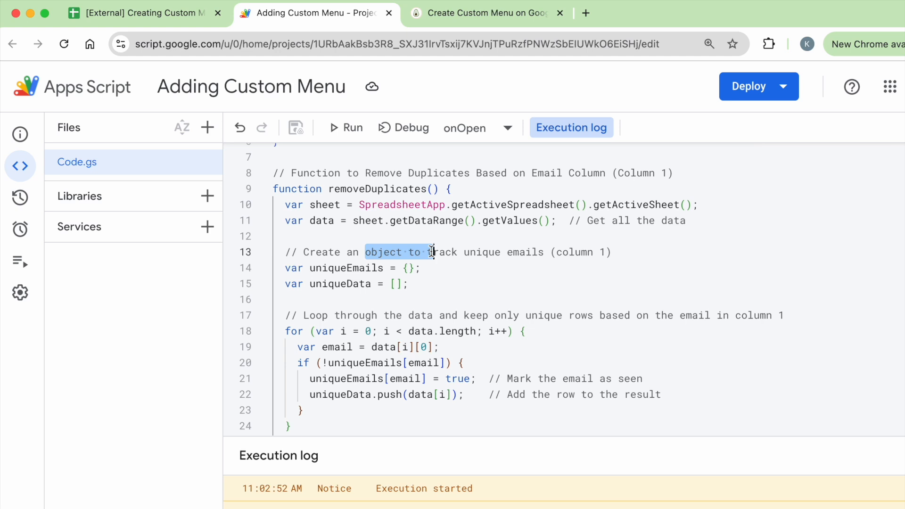
left_click(144, 12)
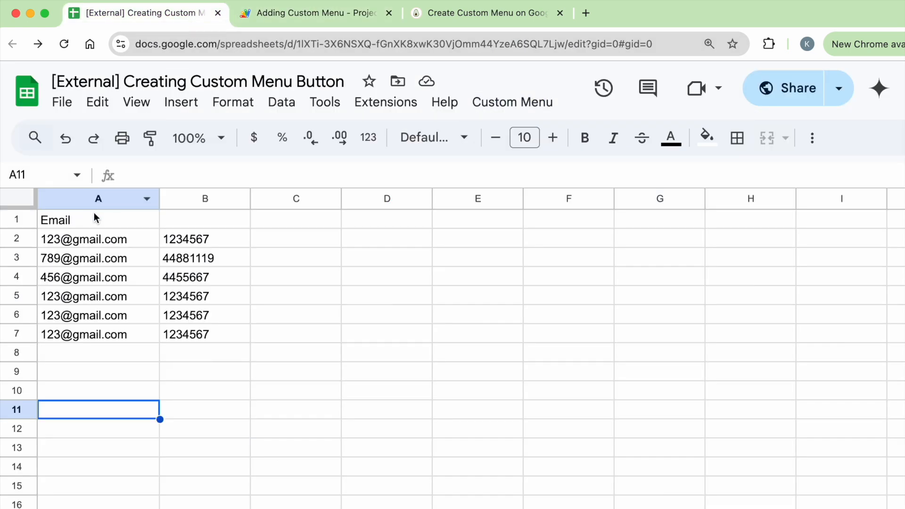
left_click(98, 198)
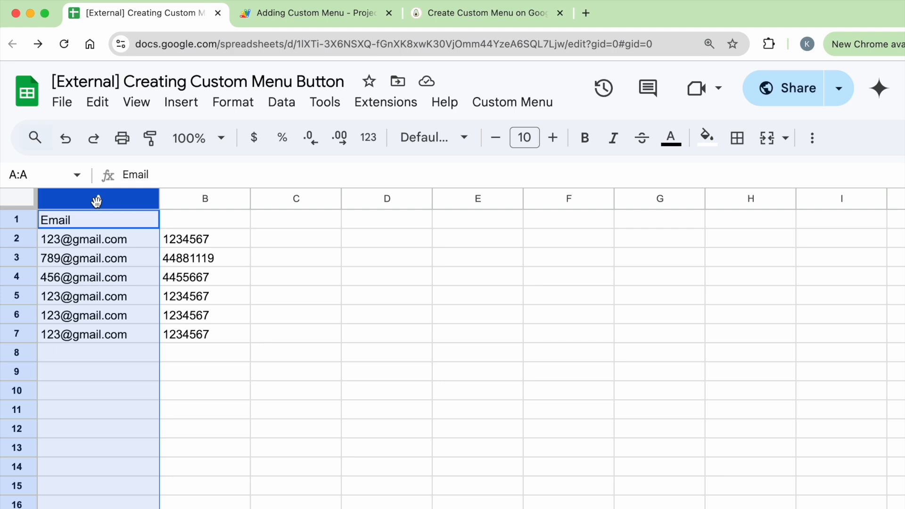
left_click(311, 13)
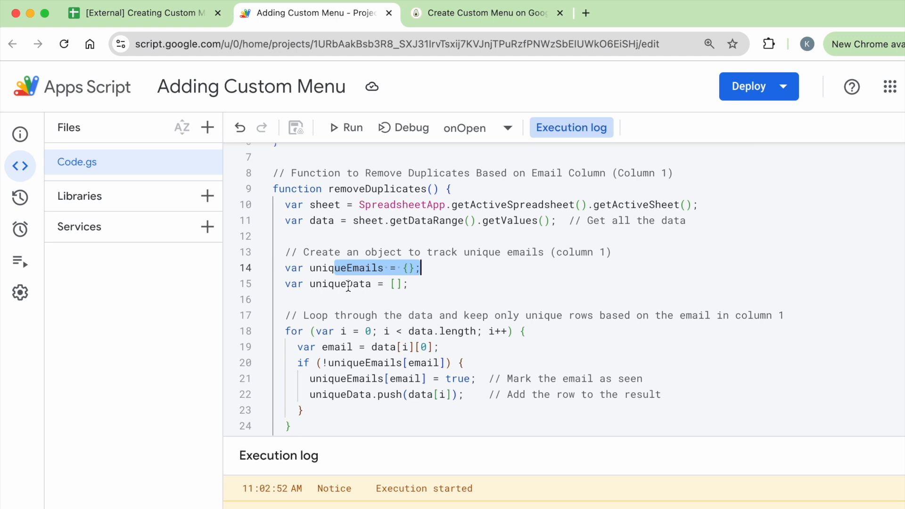
mouse_move(340, 283)
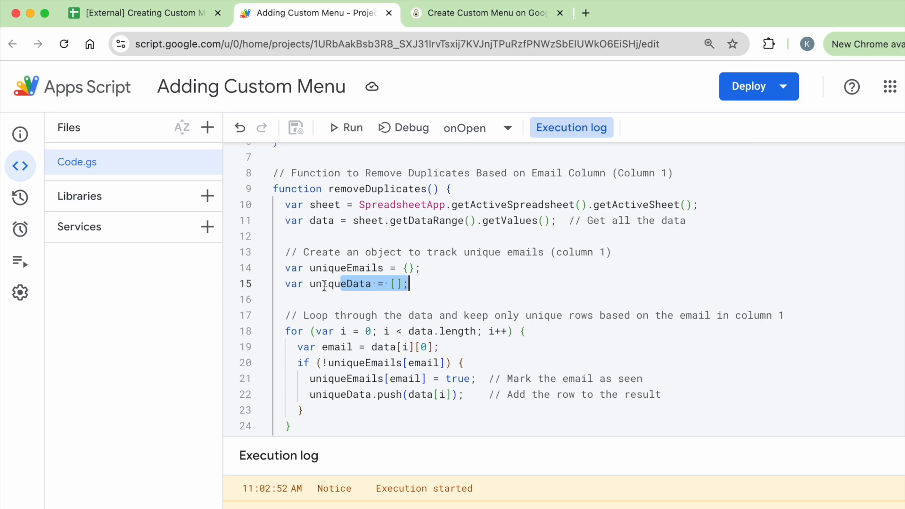
double_click(340, 283)
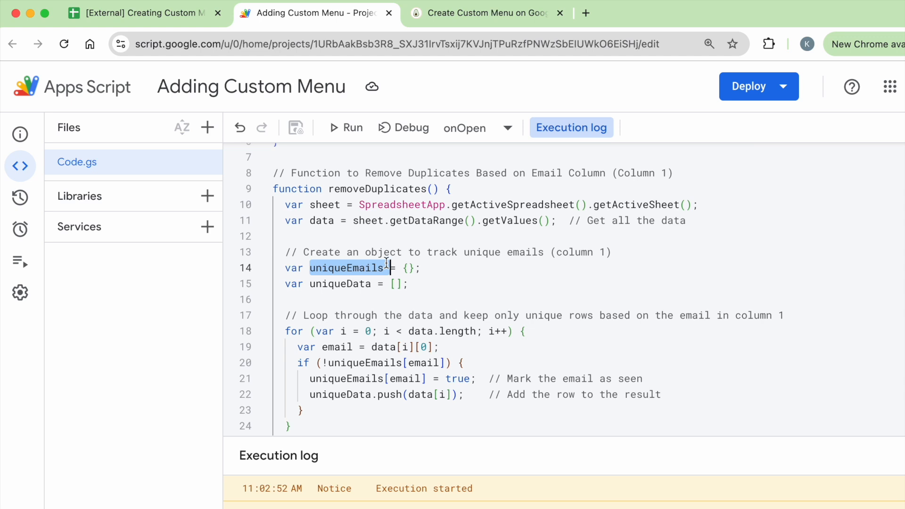
mouse_move(373, 337)
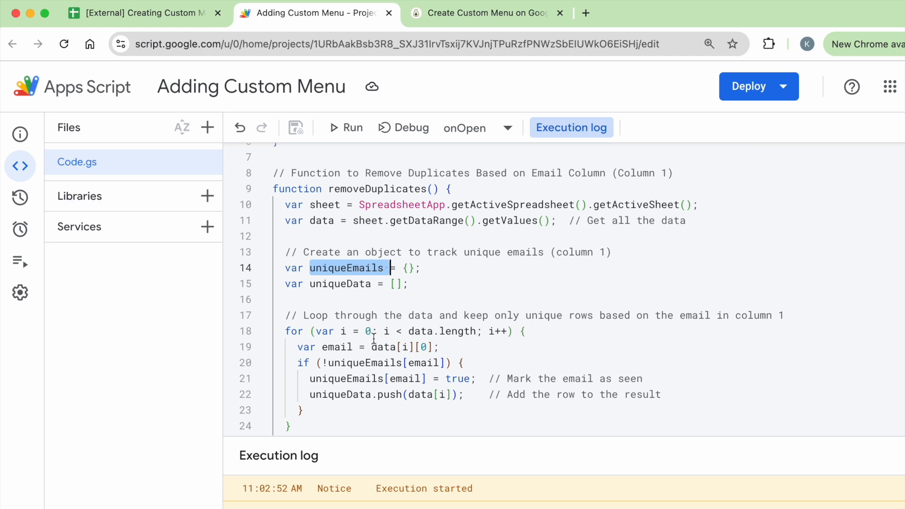
scroll("down", 3)
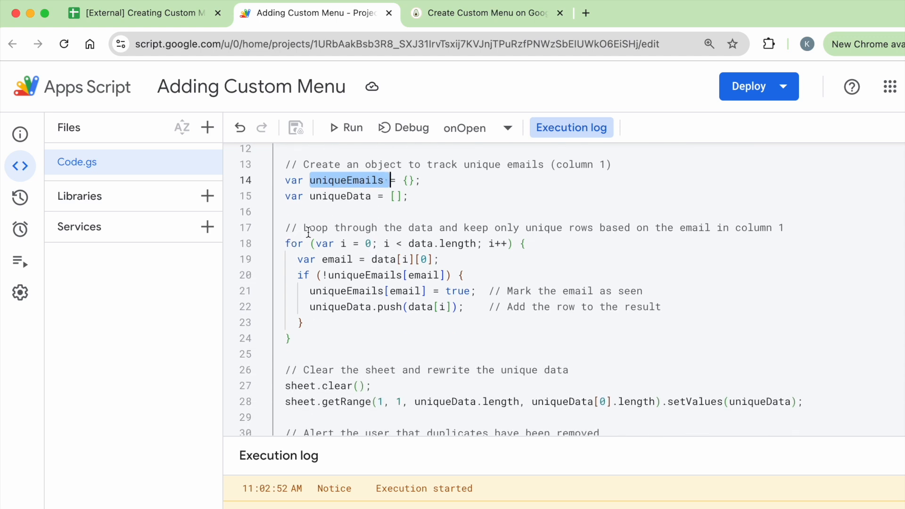
left_click_drag(310, 227, 464, 227)
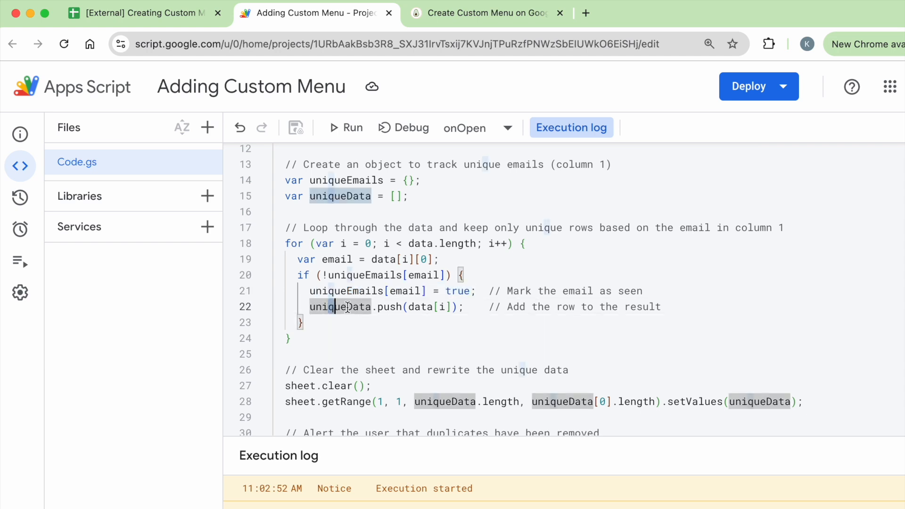
left_click_drag(309, 306, 458, 307)
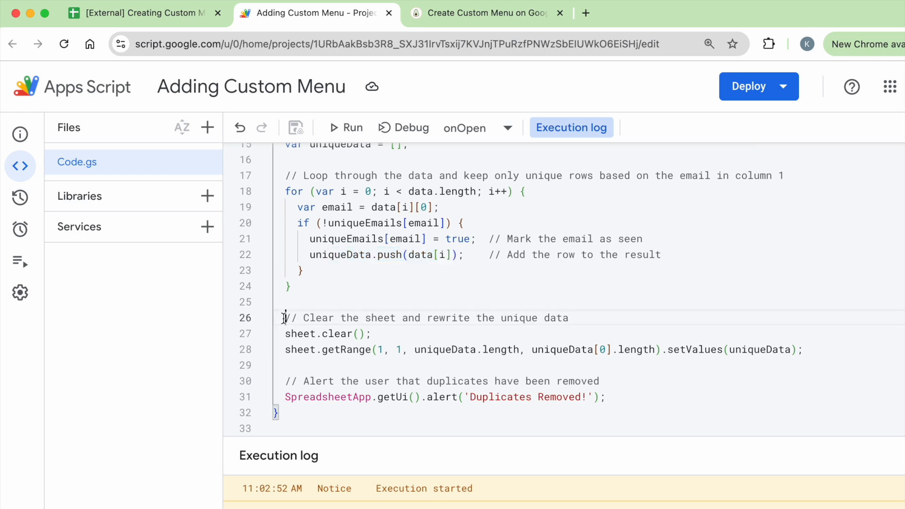
left_click(142, 13)
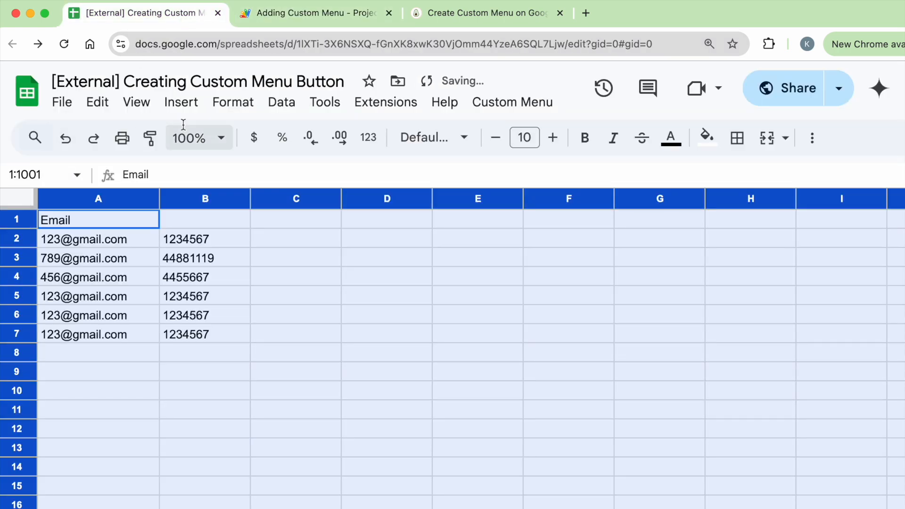
left_click(314, 12)
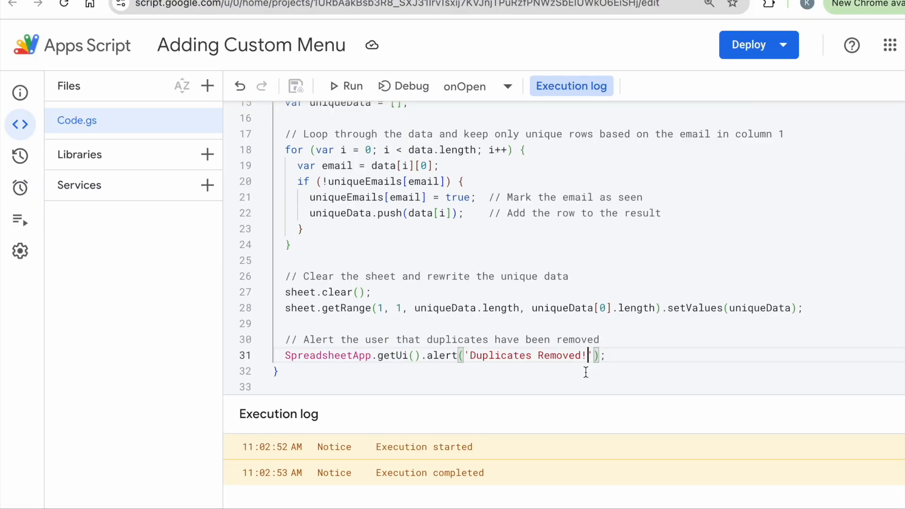
Change the alert text to 'Duplicates Removed! Hooray!!', then save and run the script.
type("Hoora")
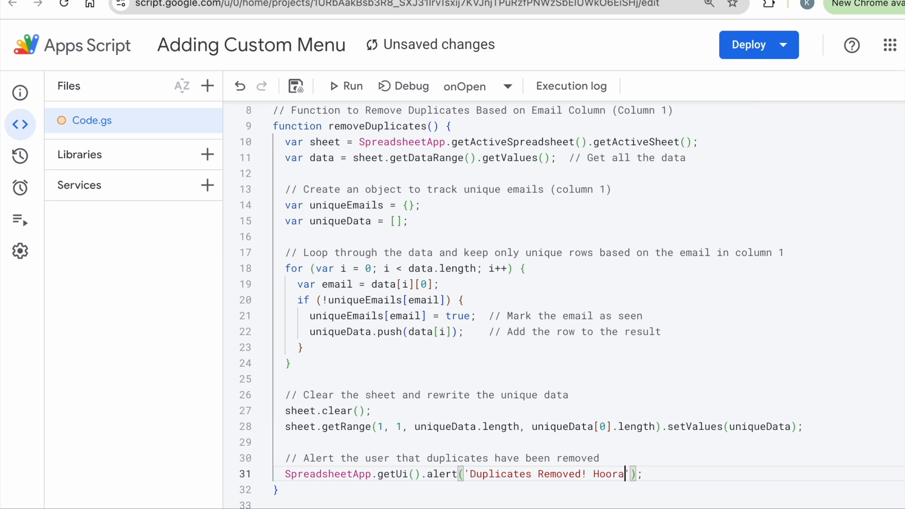
type("y!!")
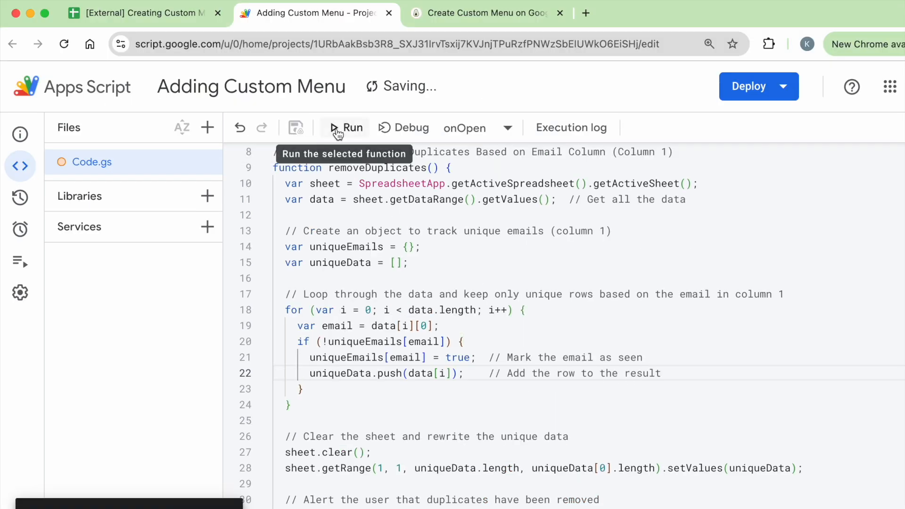
left_click(345, 128)
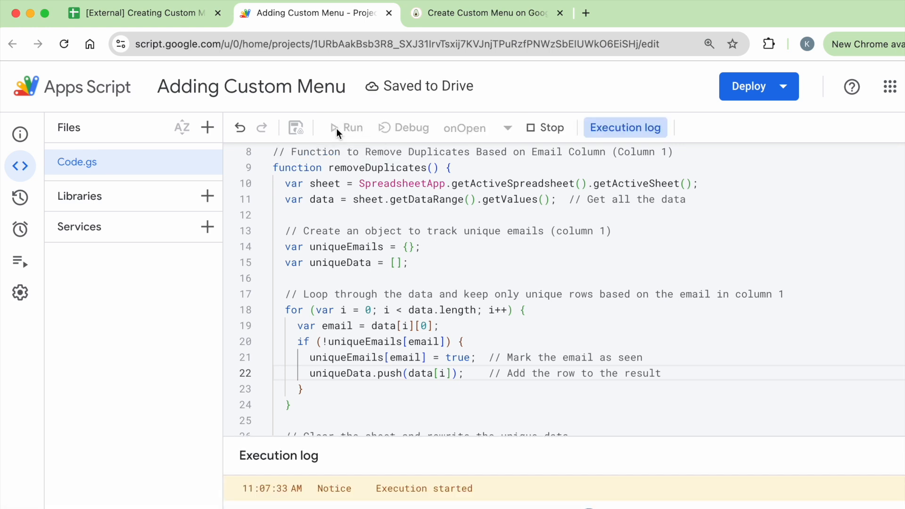
mouse_move(346, 127)
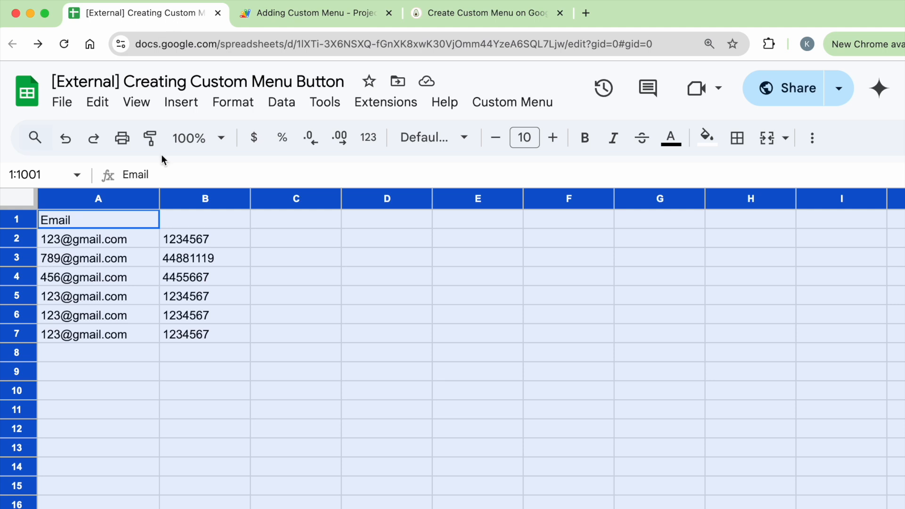
Point out the duplicate in A5, run Remove Duplicates, and dismiss the 'Hooray!!' alert.
left_click(98, 296)
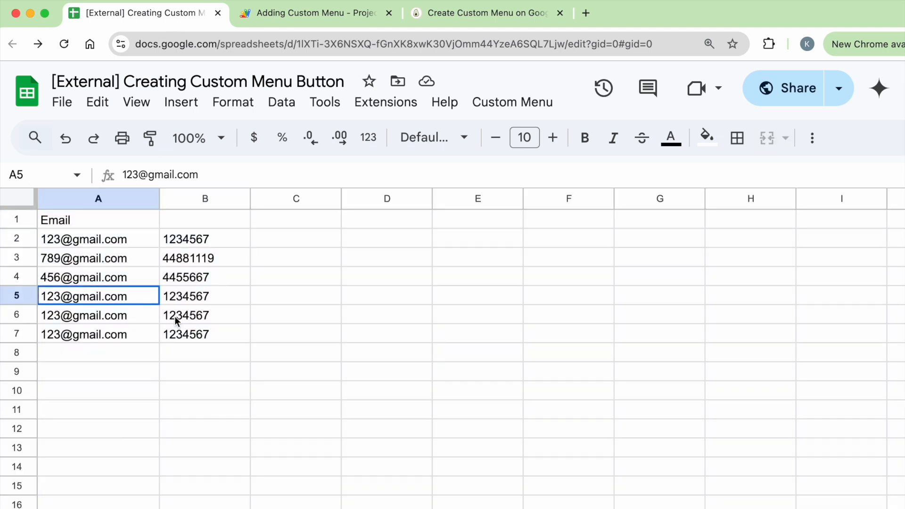
left_click(386, 258)
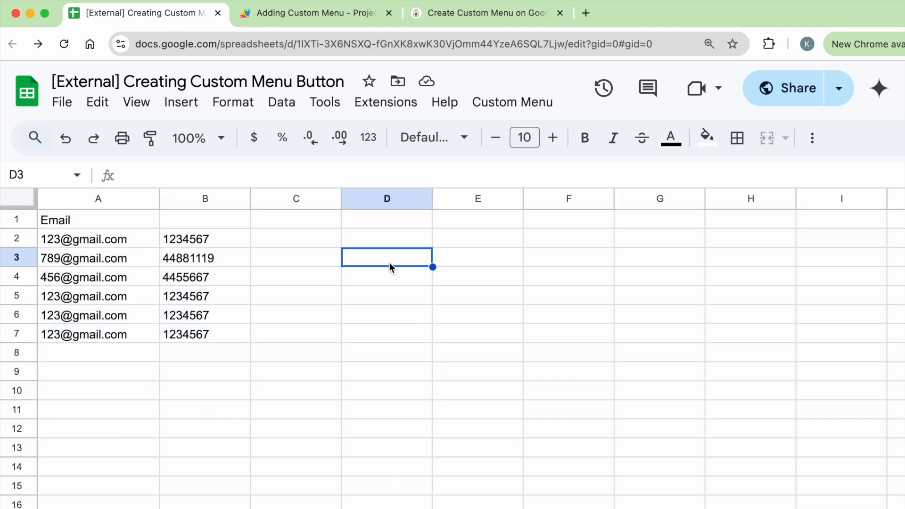
left_click(512, 101)
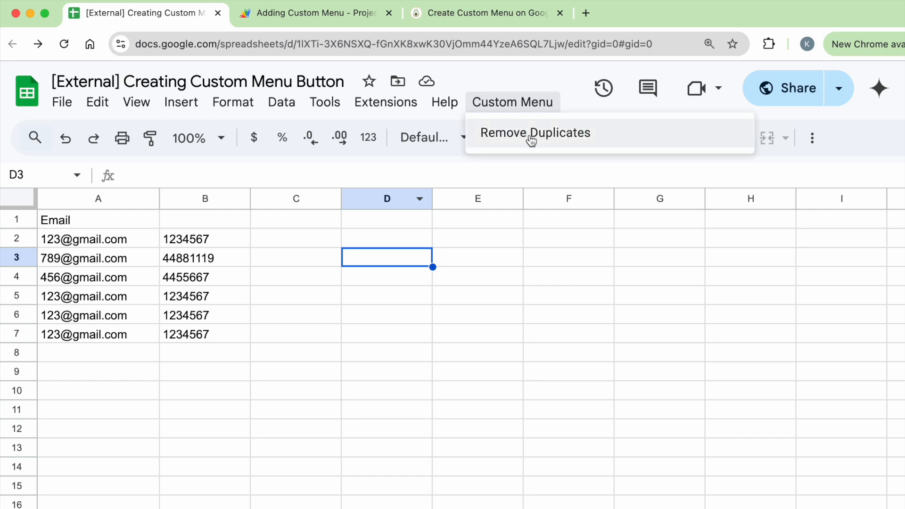
left_click(535, 133)
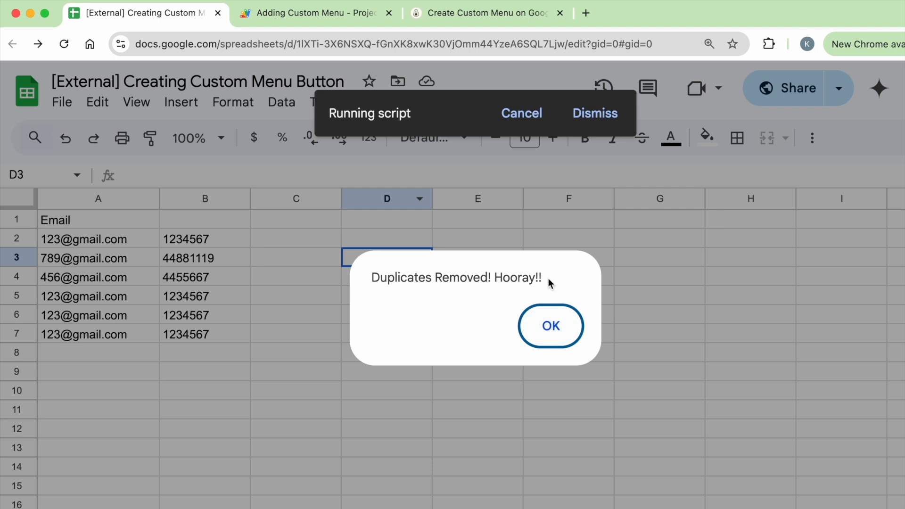
left_click(548, 325)
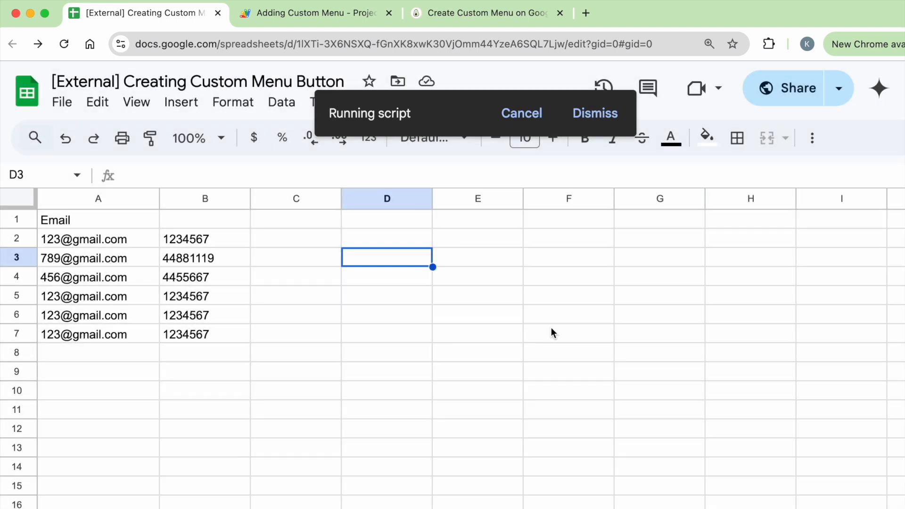